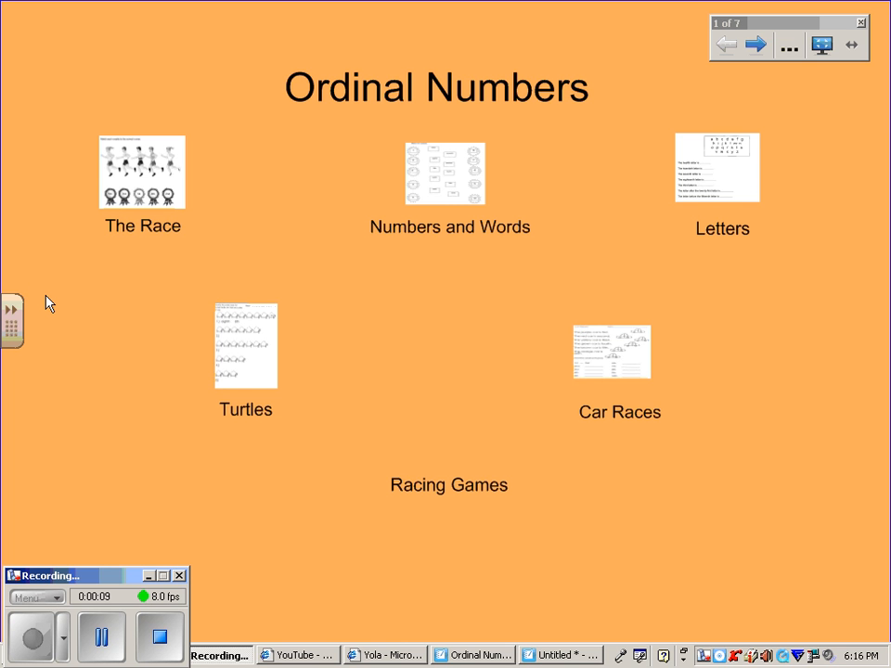
mouse_move(802, 393)
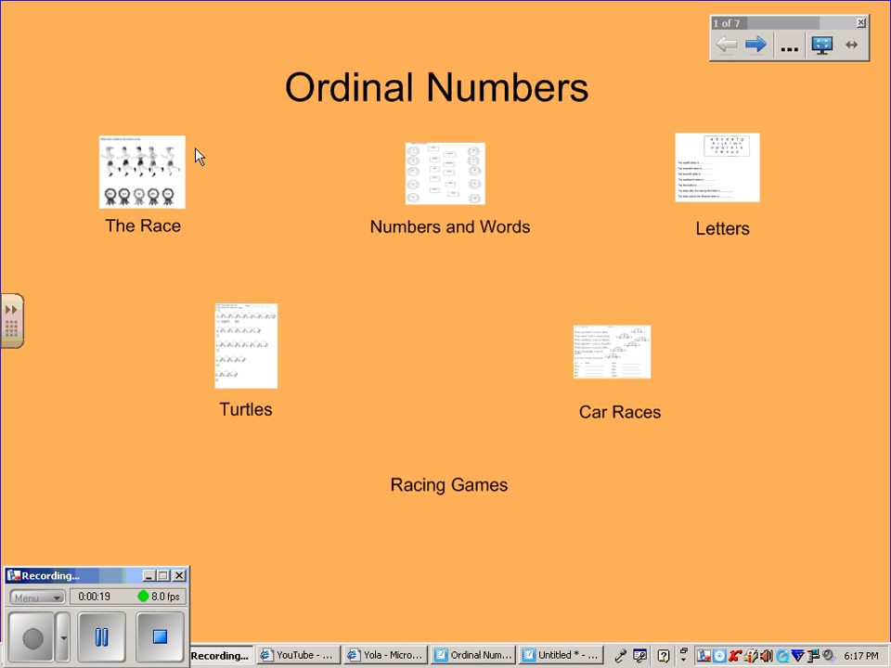
- Visit The Race page, return to the Ordinal Numbers menu, and scroll down
click(142, 172)
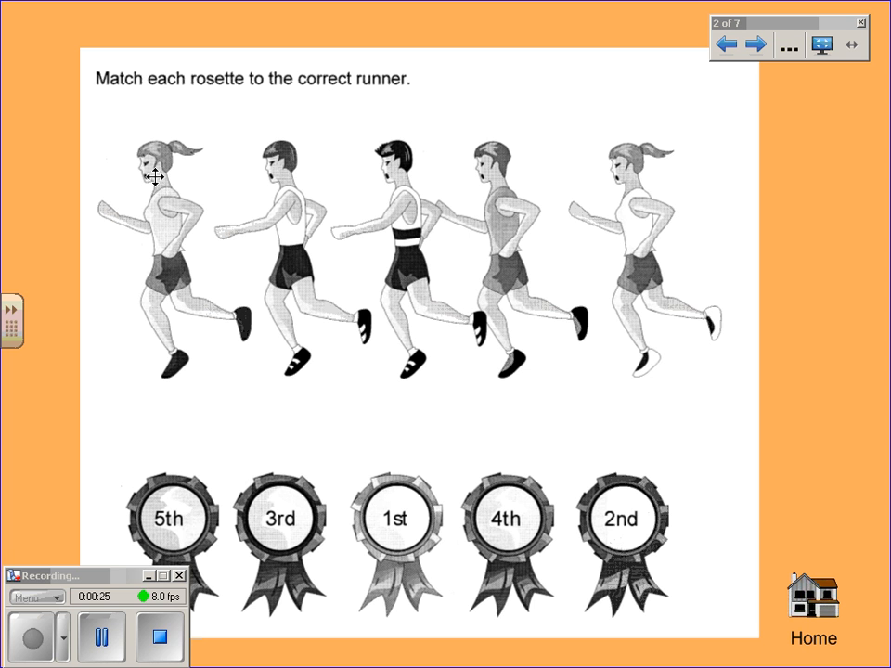
mouse_move(215, 383)
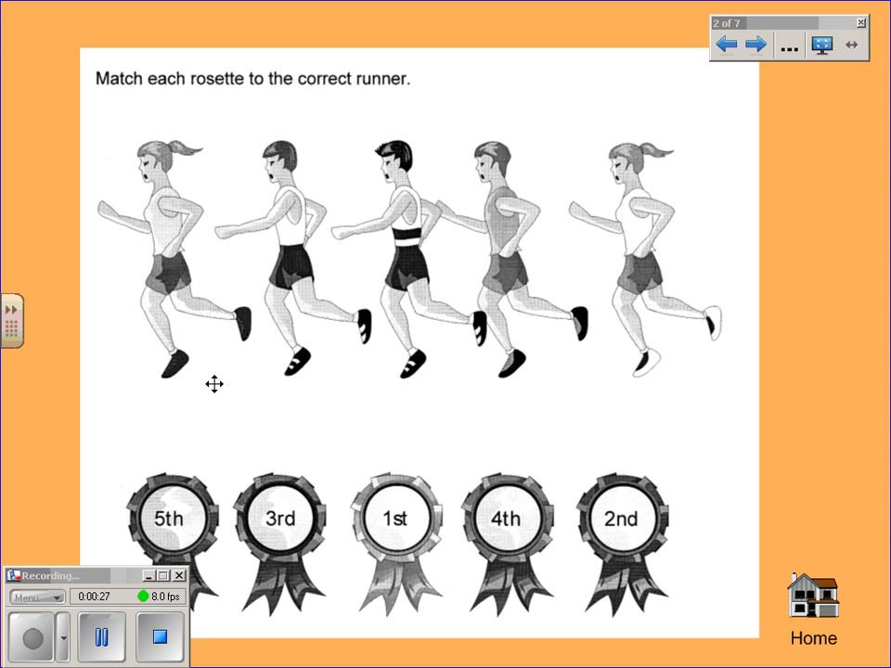
mouse_move(778, 505)
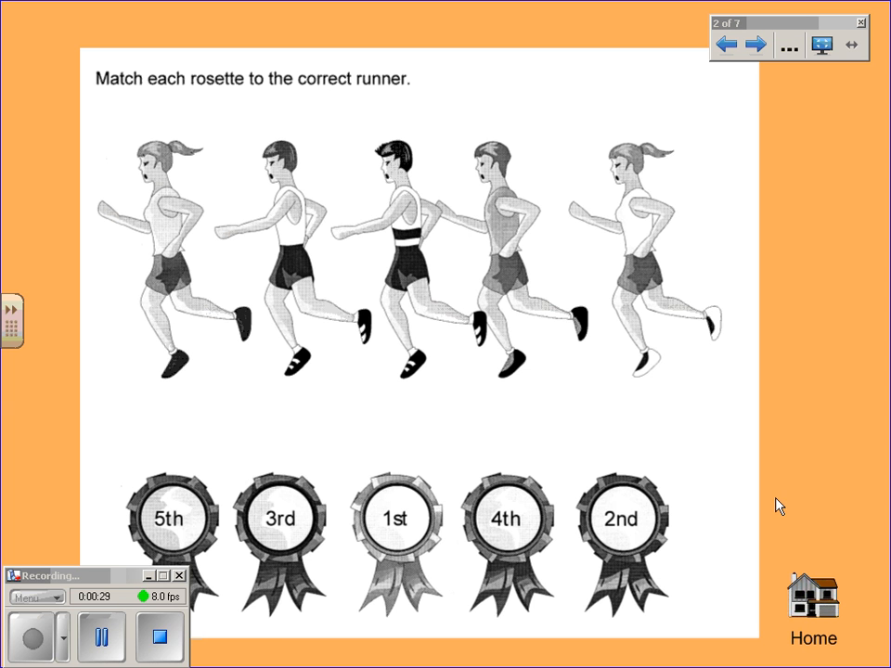
click(727, 44)
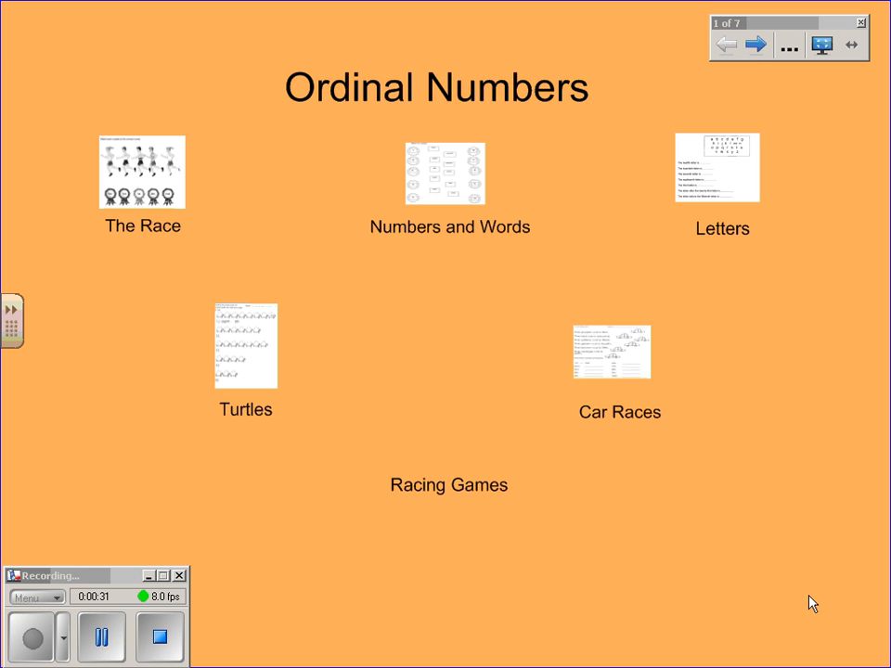
mouse_move(525, 552)
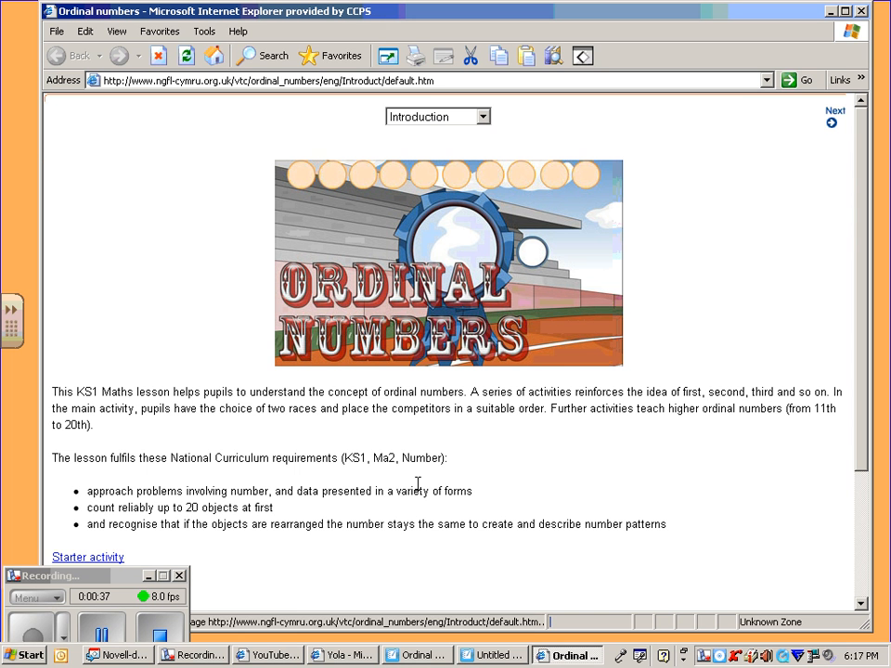
scroll(down, 3)
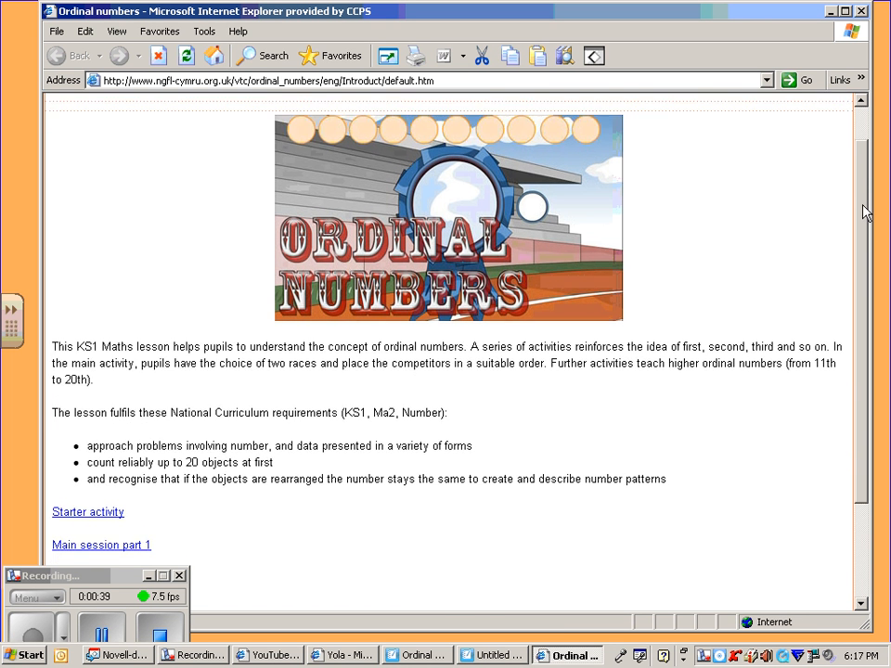
scroll(down, 3)
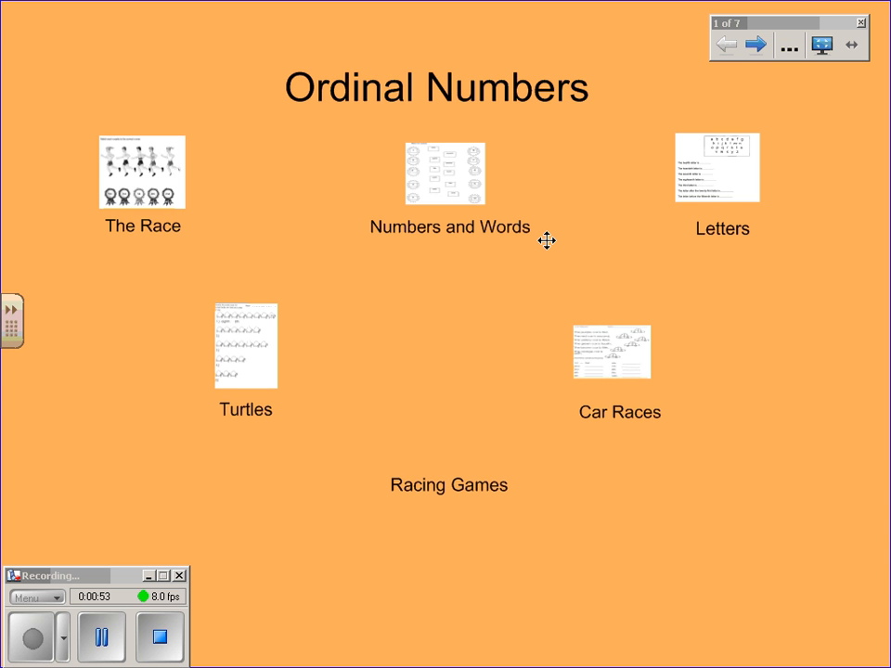
mouse_move(542, 240)
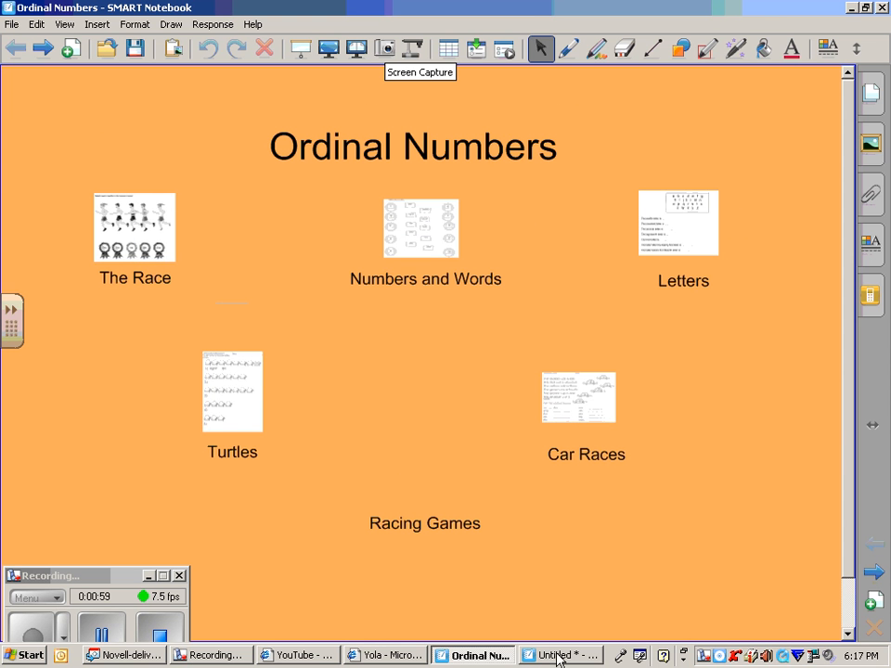
- In the untitled document, add a 'Game' text label below the title and select it
click(561, 656)
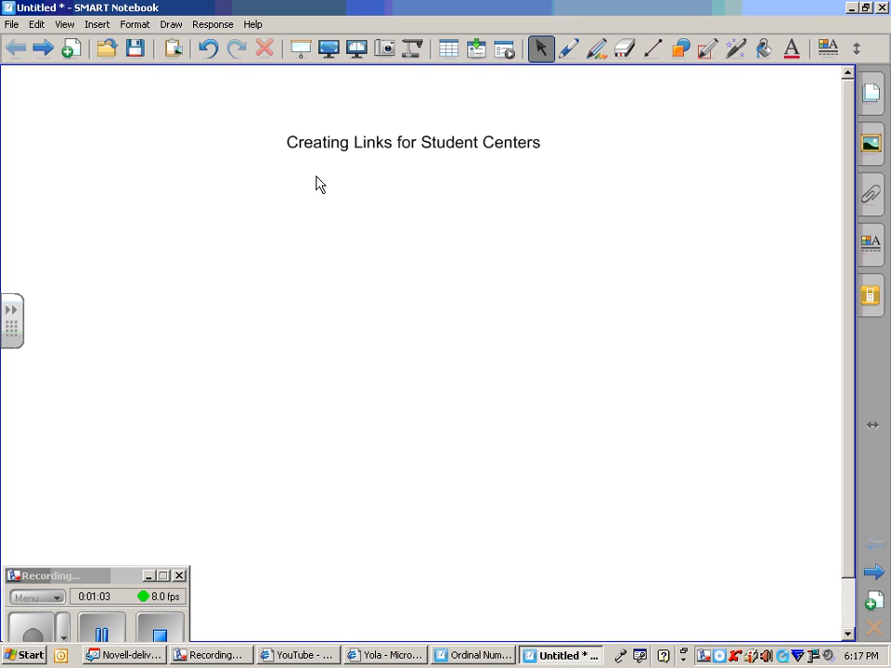
mouse_move(301, 296)
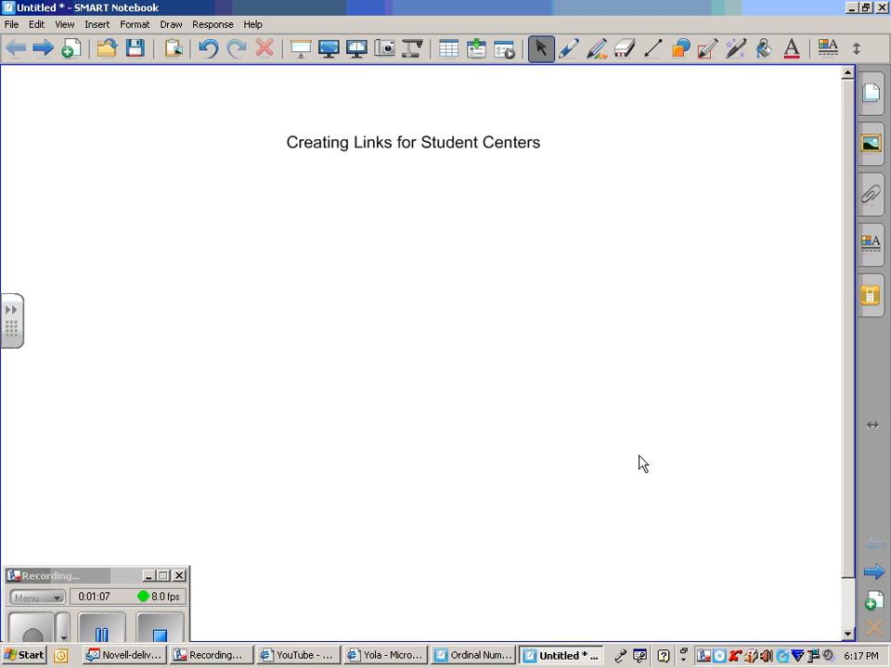
mouse_move(144, 246)
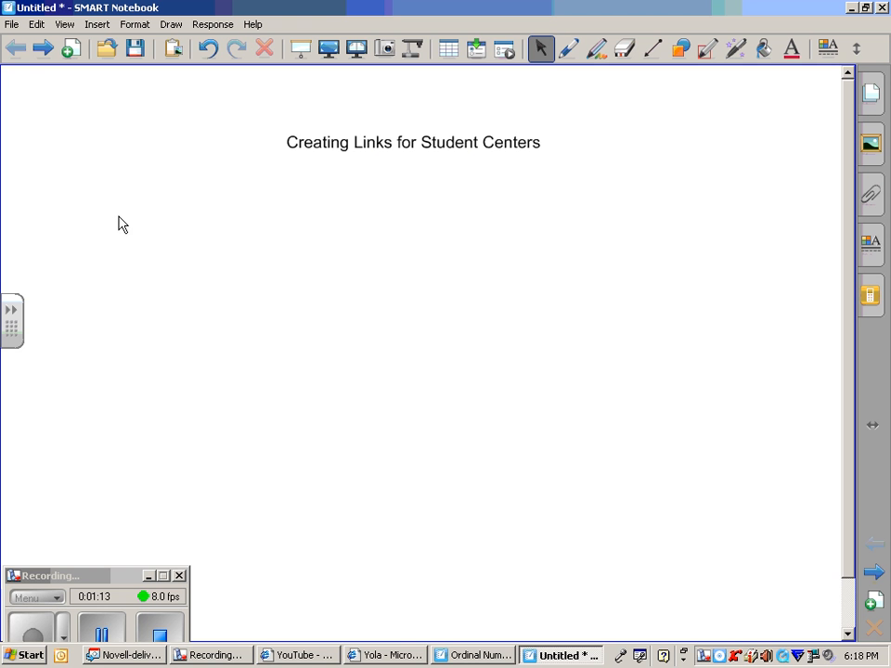
text(Game)
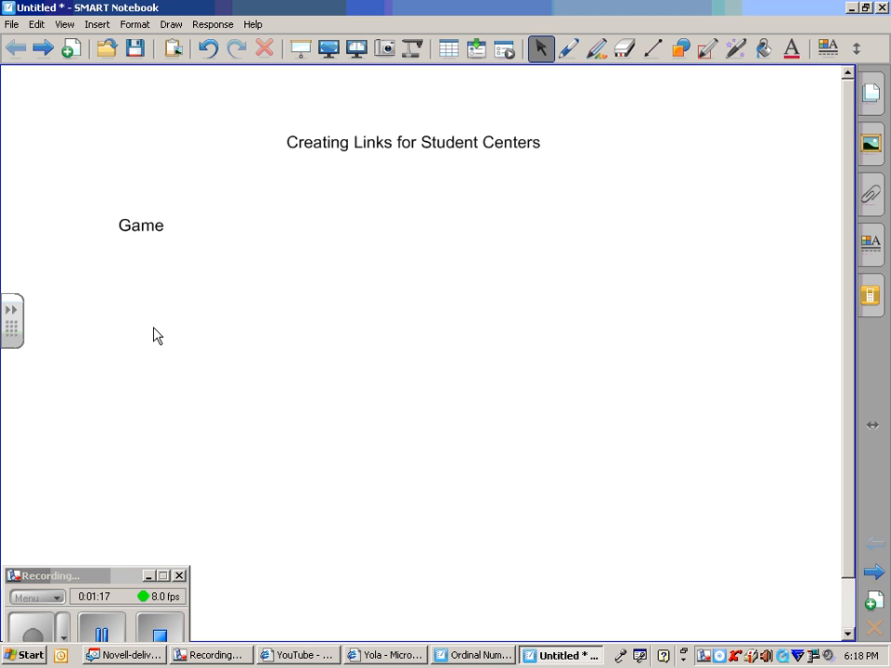
drag(141, 225, 166, 253)
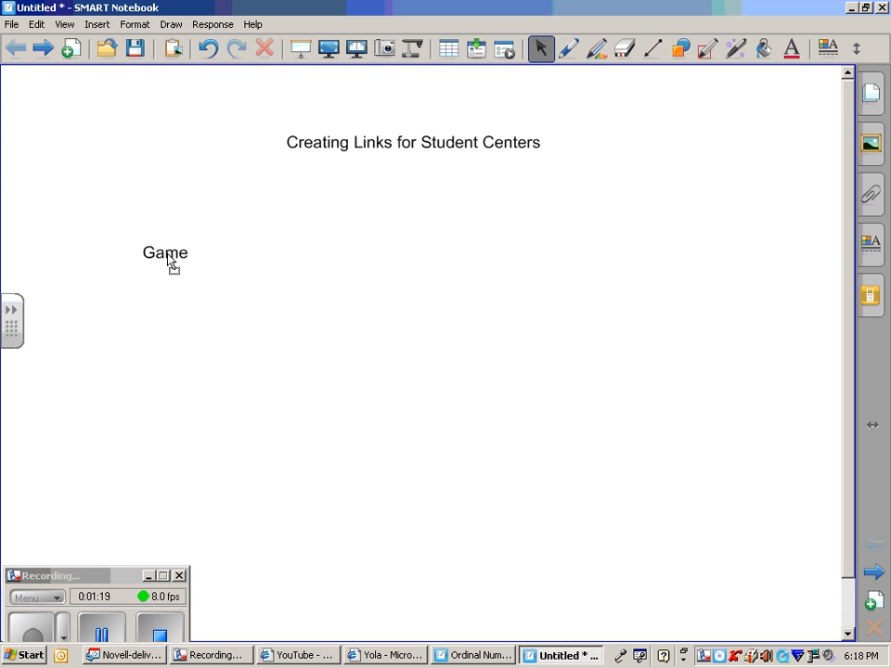
click(164, 252)
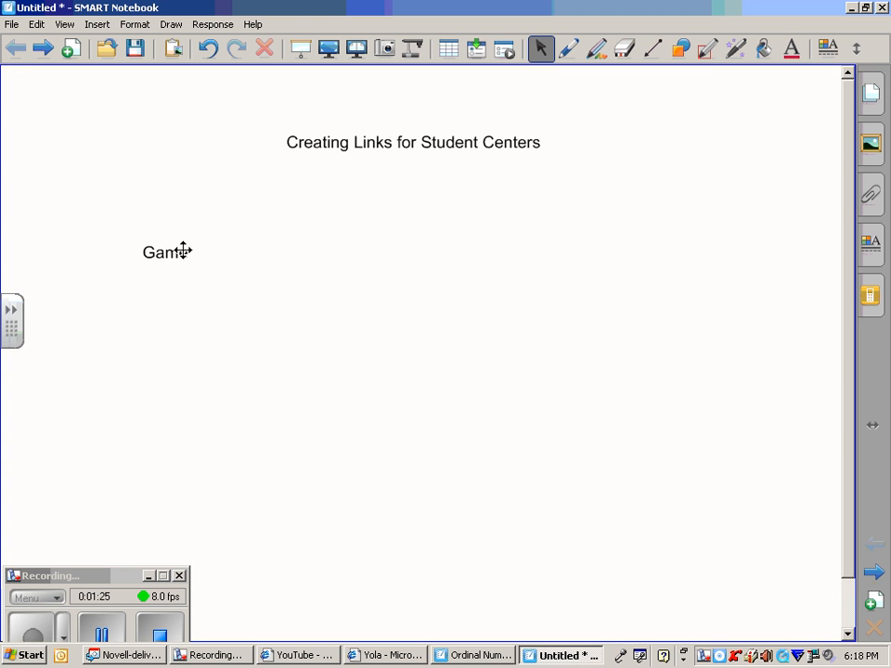
click(165, 252)
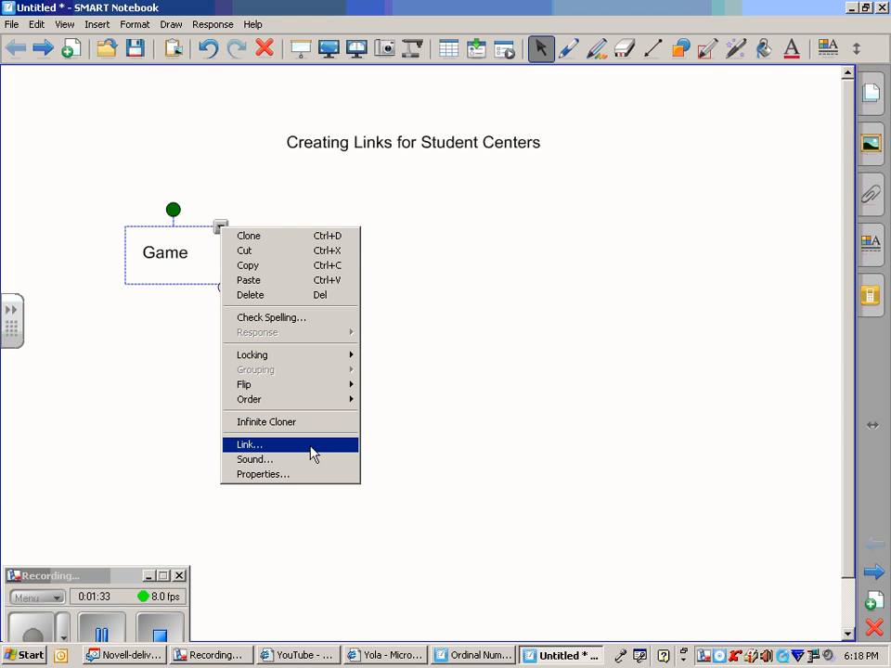
- Link the Game text to page 2 of this file, launched by clicking the object
click(249, 444)
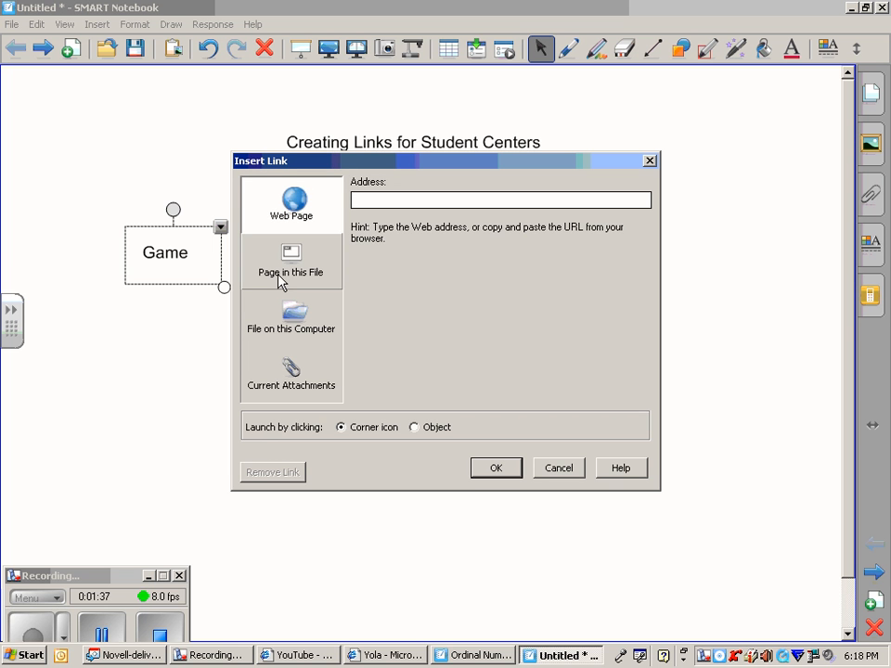
click(291, 262)
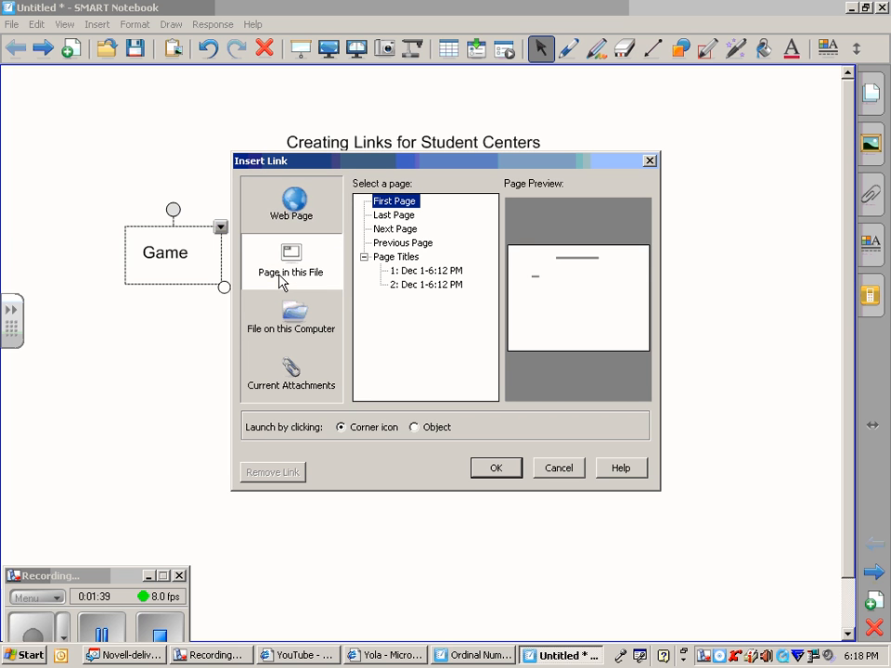
click(425, 284)
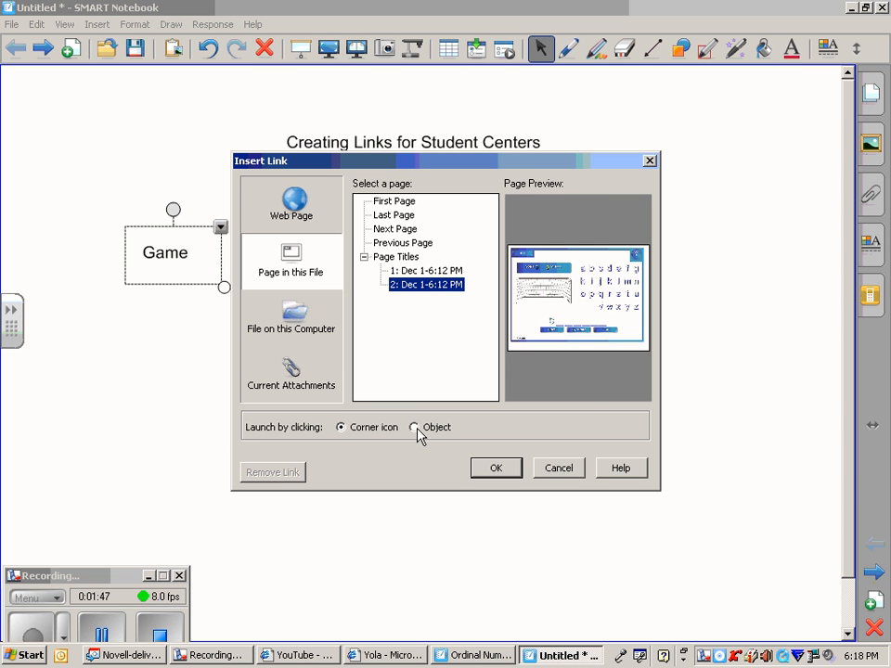
click(414, 427)
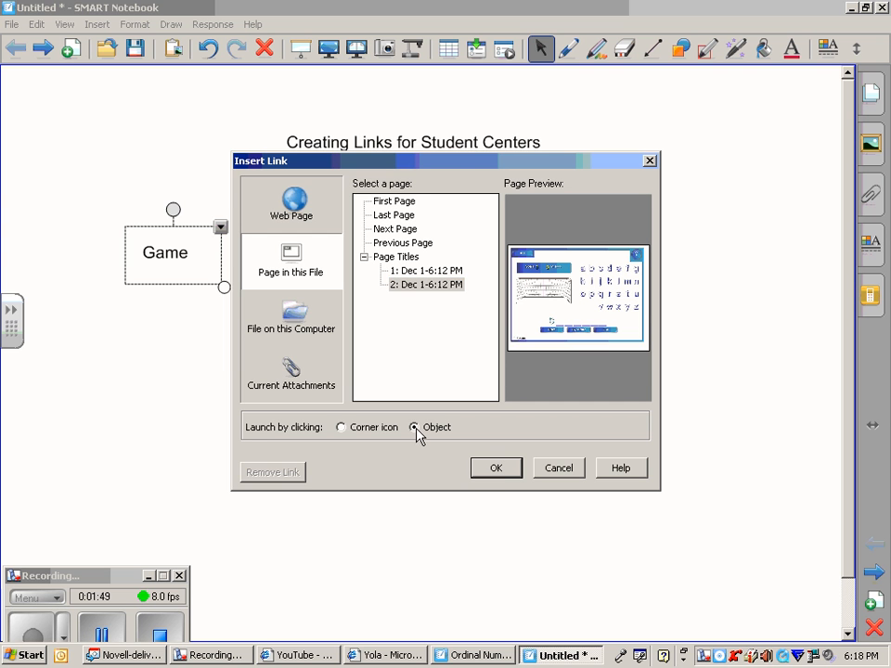
click(496, 468)
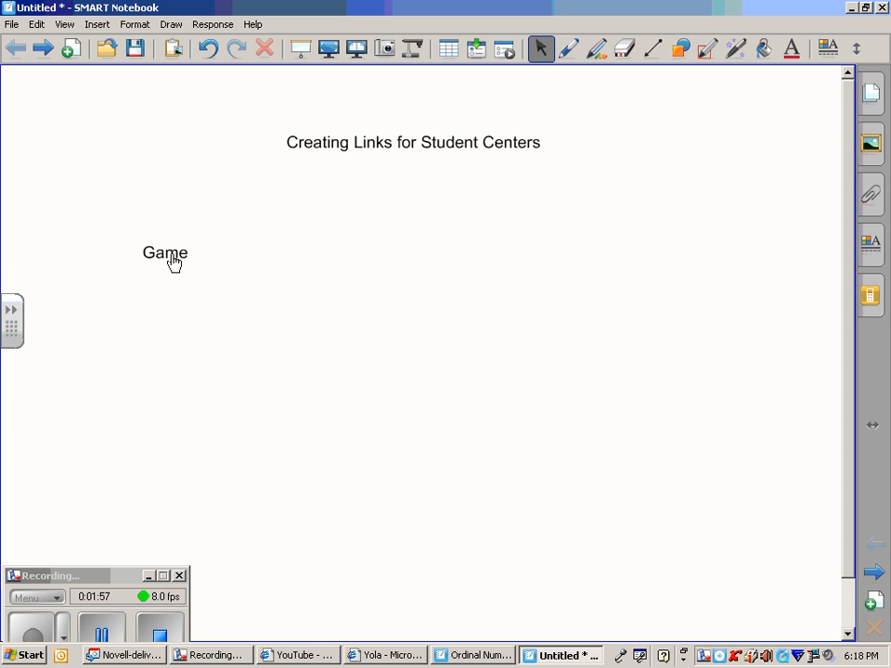
- Click the Game text to jump to page 2's alphabet goal game
click(165, 253)
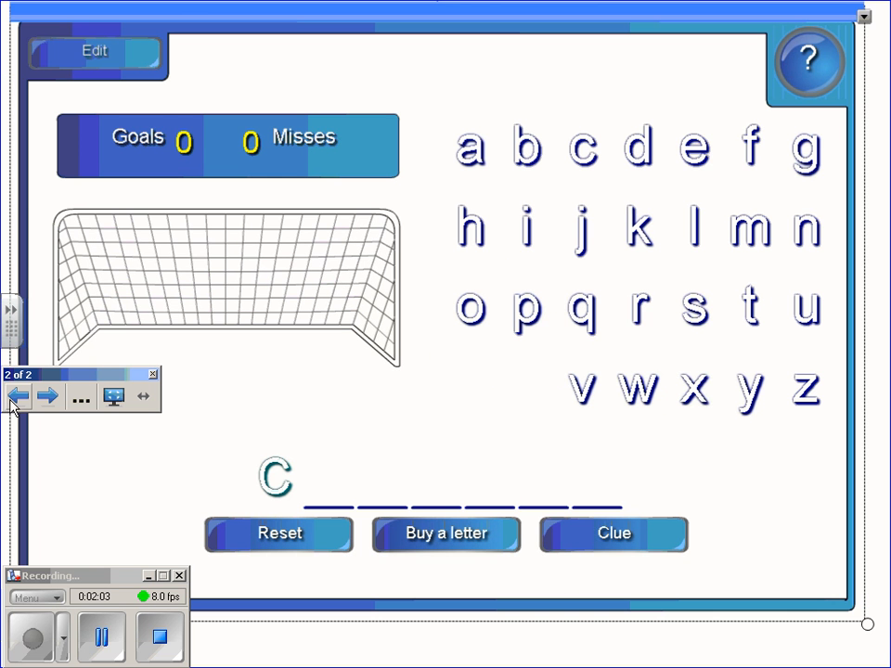
mouse_move(671, 73)
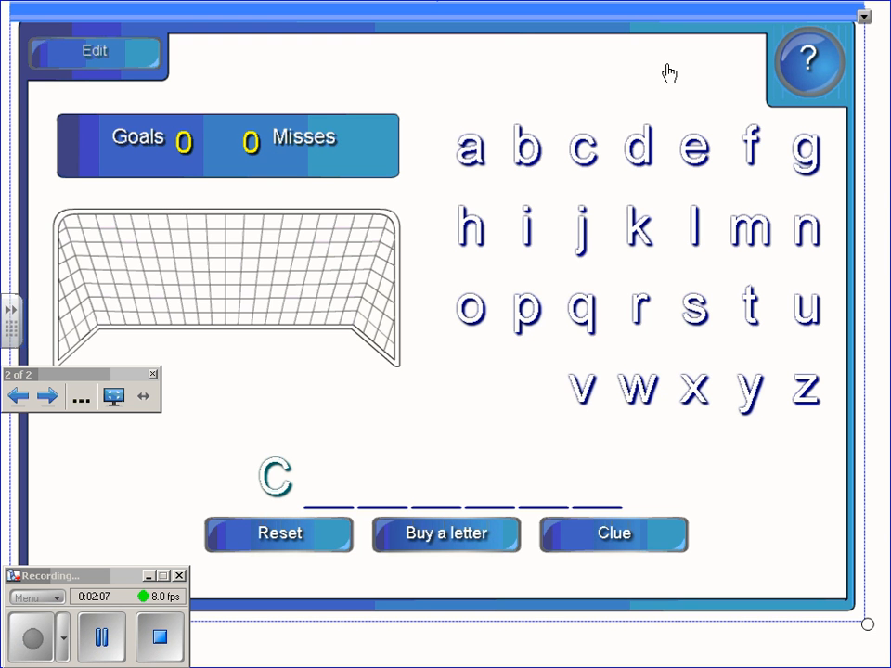
mouse_move(697, 469)
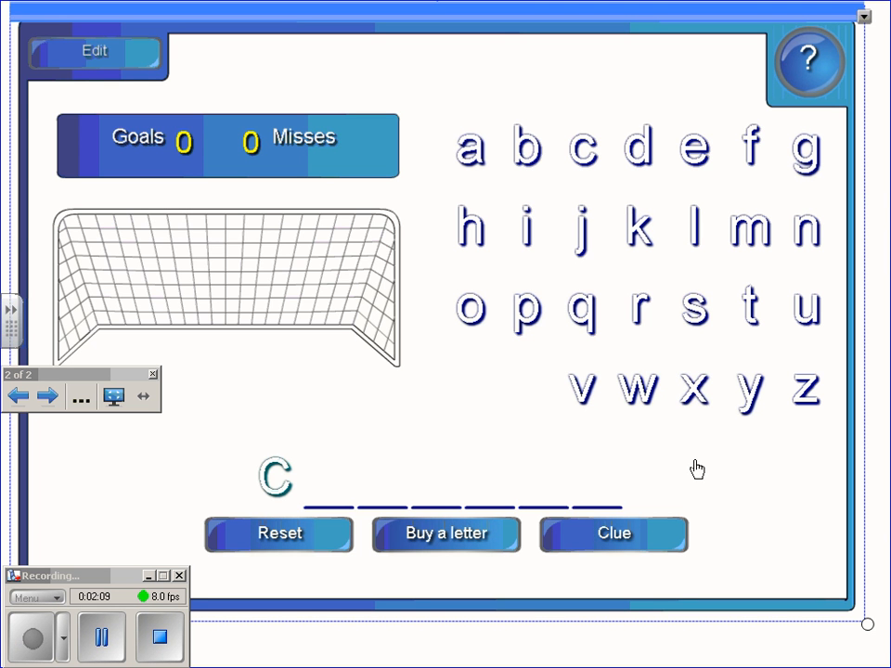
mouse_move(131, 459)
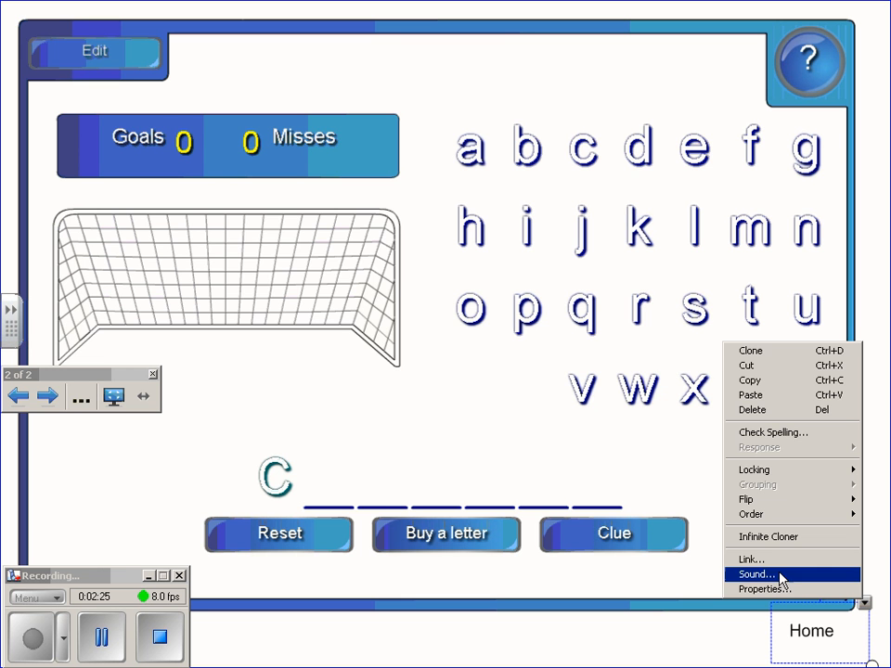
- Link Home to page 1, launched by clicking the object, and test it
click(750, 559)
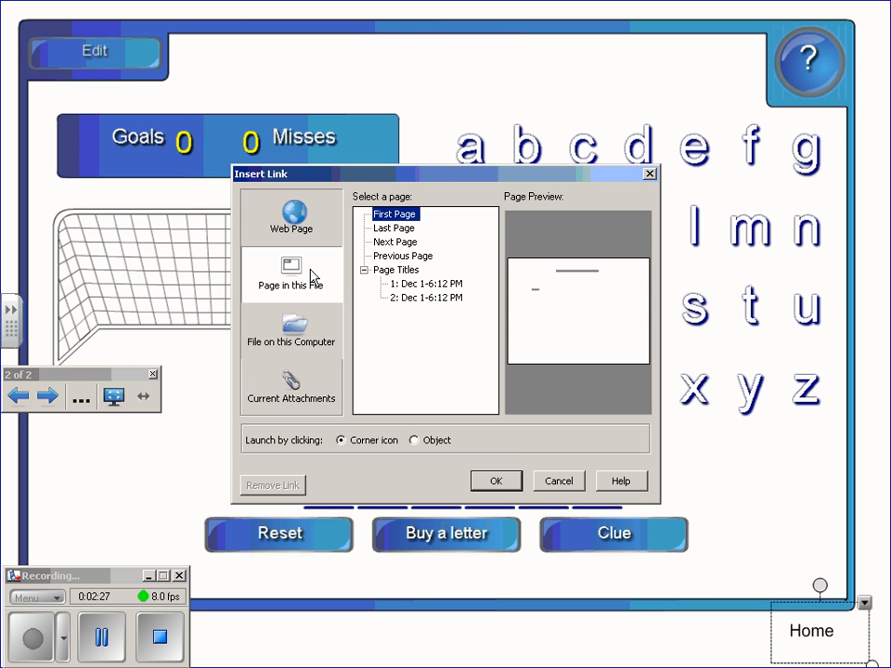
click(423, 283)
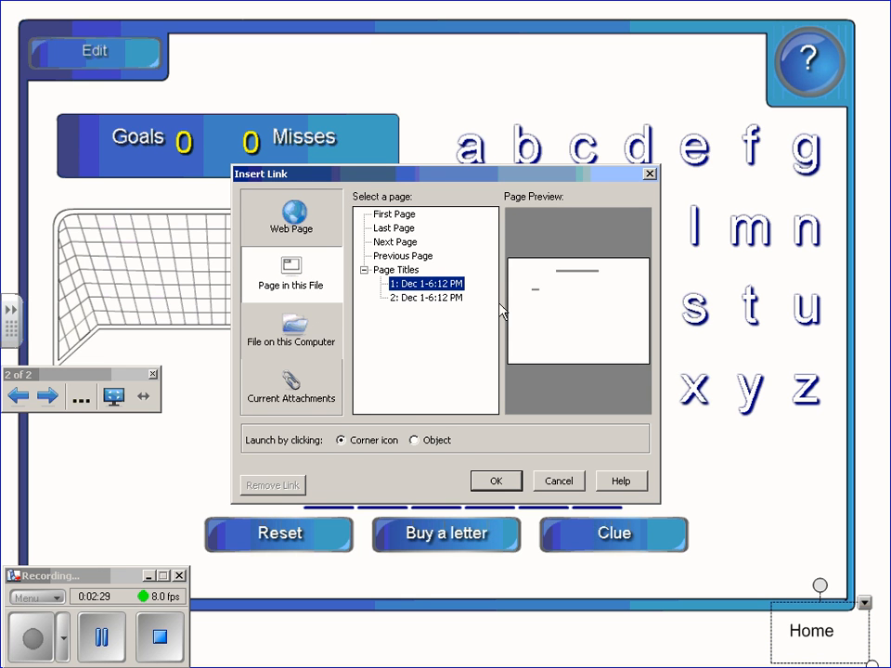
click(414, 440)
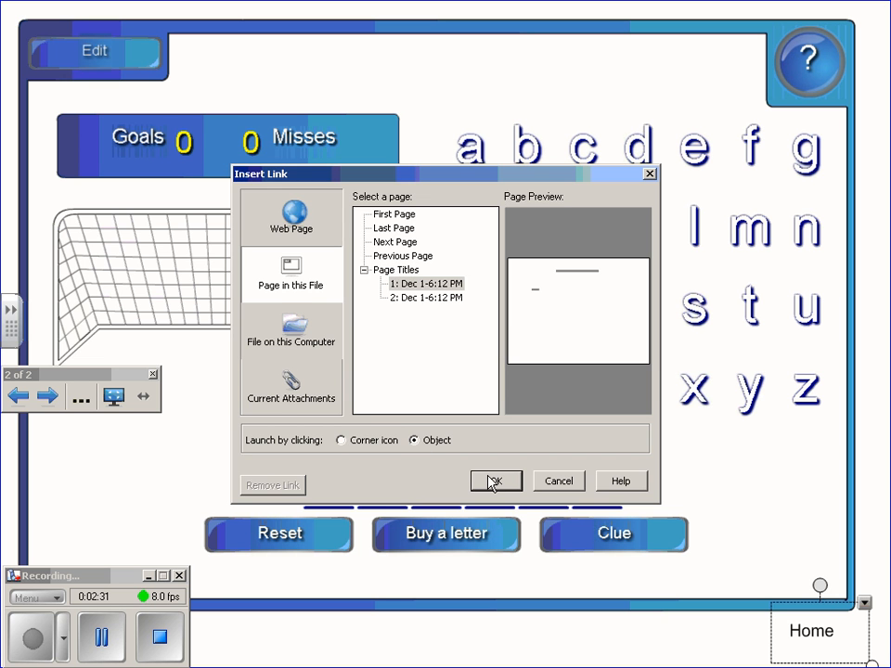
click(495, 481)
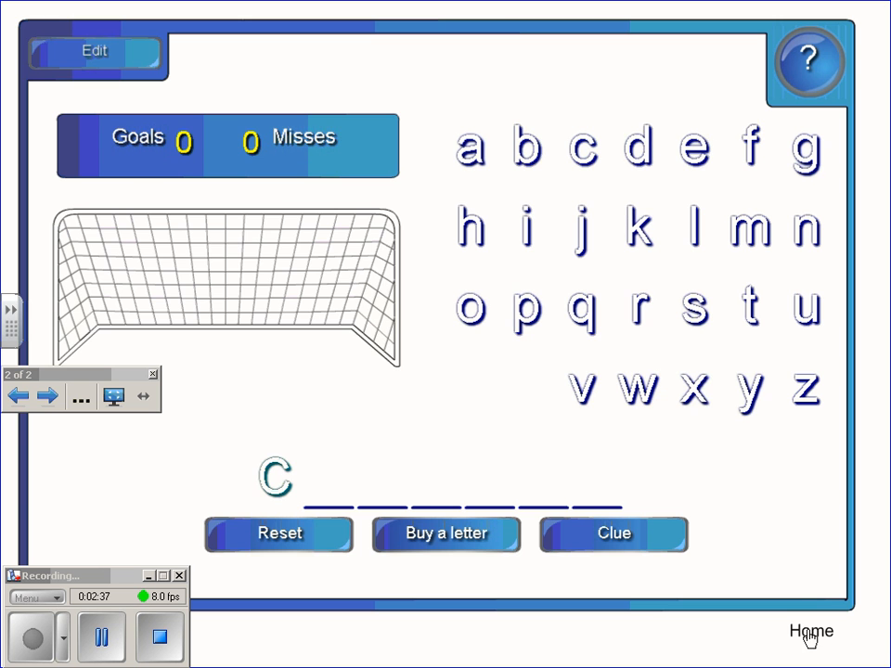
click(811, 631)
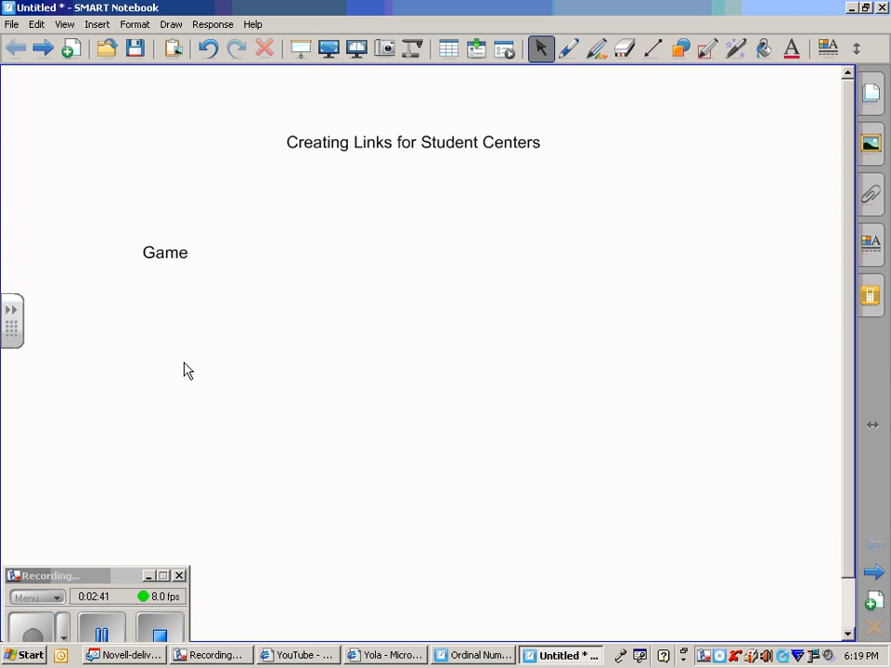
mouse_move(553, 259)
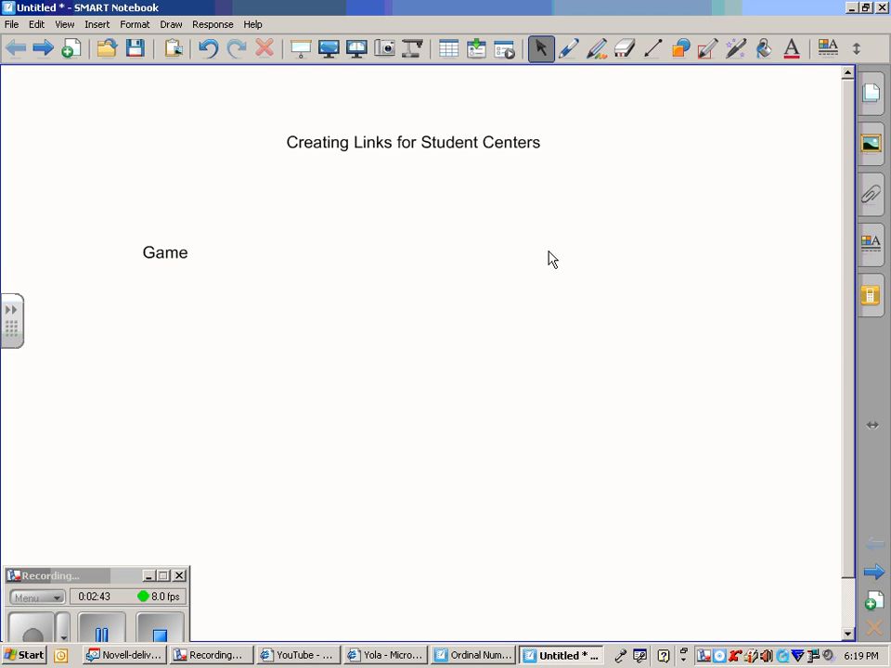
mouse_move(546, 263)
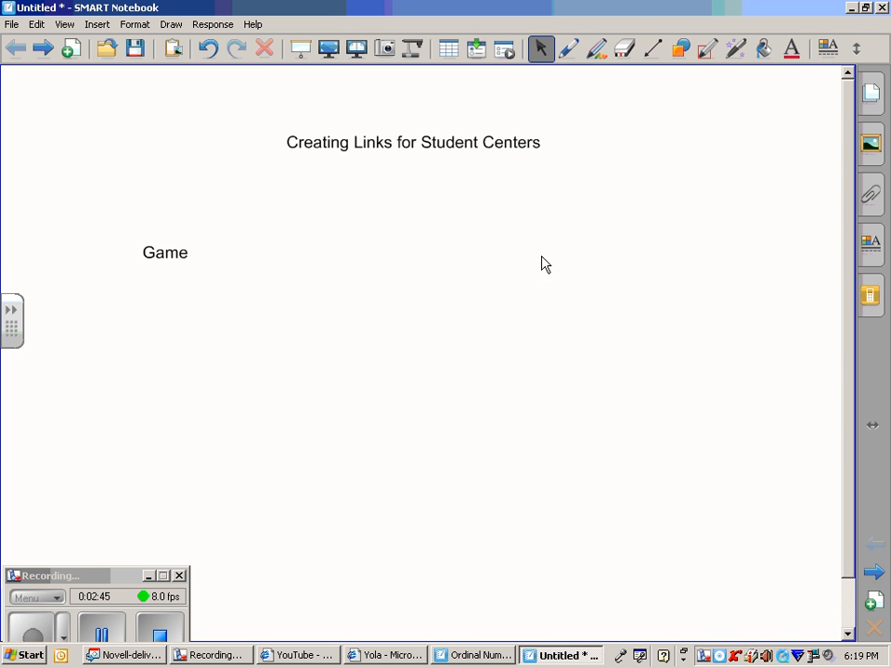
mouse_move(521, 263)
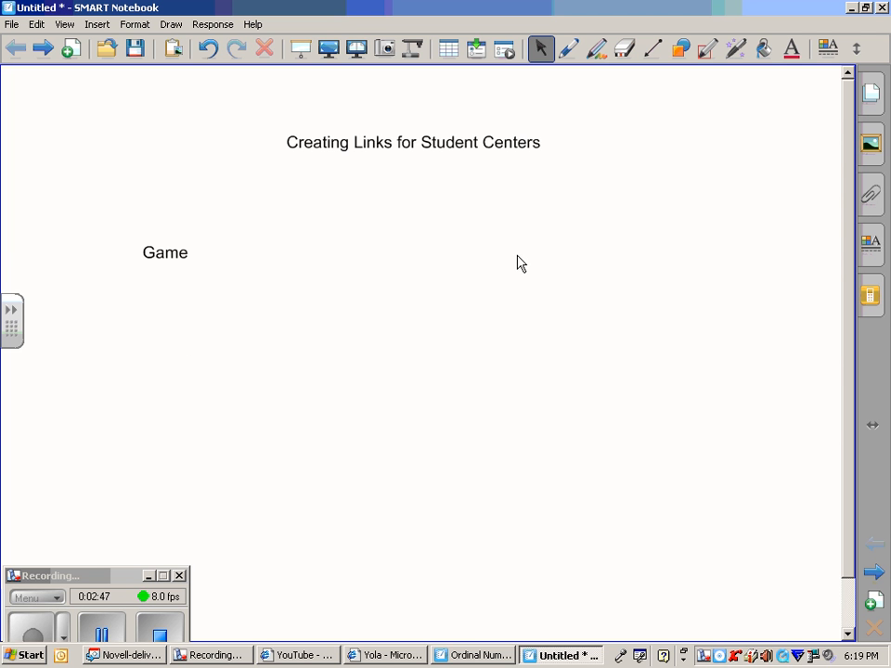
mouse_move(515, 257)
text(Website)
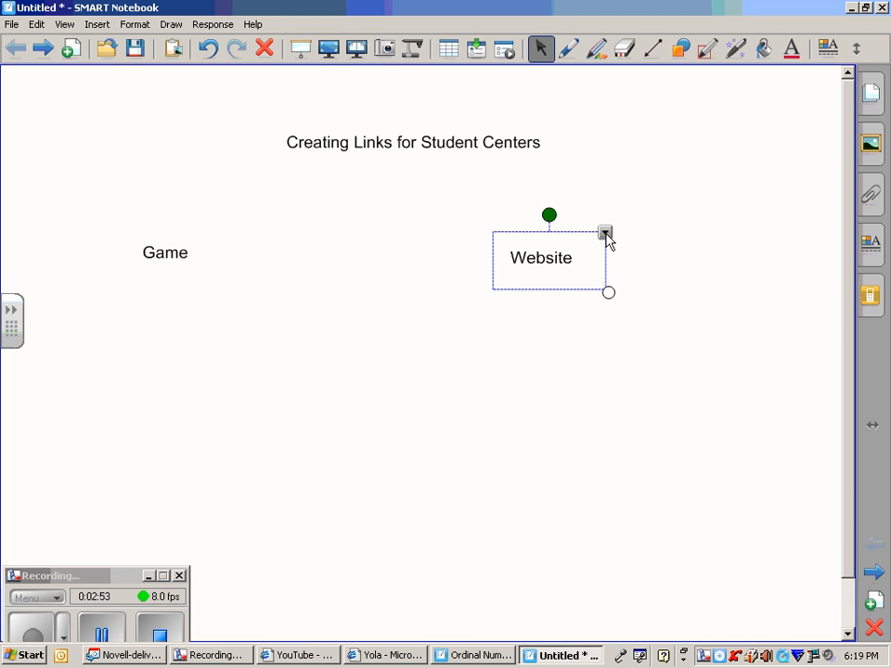
- Link the Website text to the Yola web address, launched by clicking the object
click(605, 233)
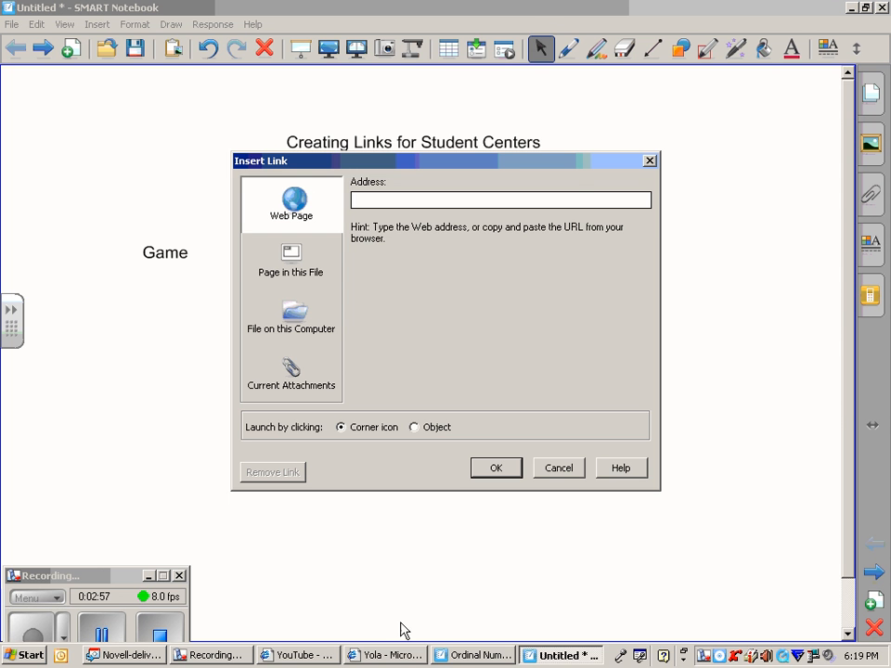
click(385, 656)
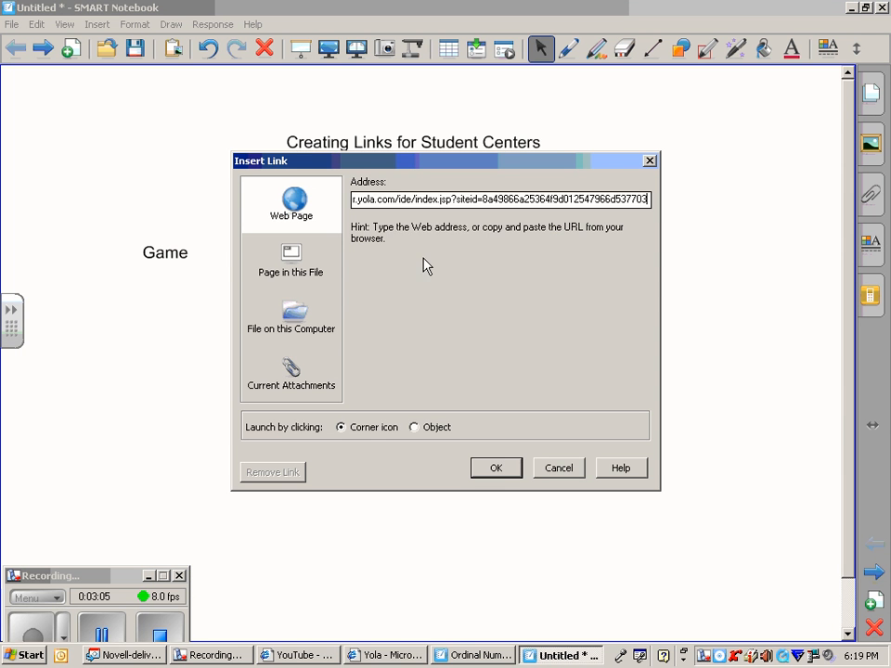
click(414, 427)
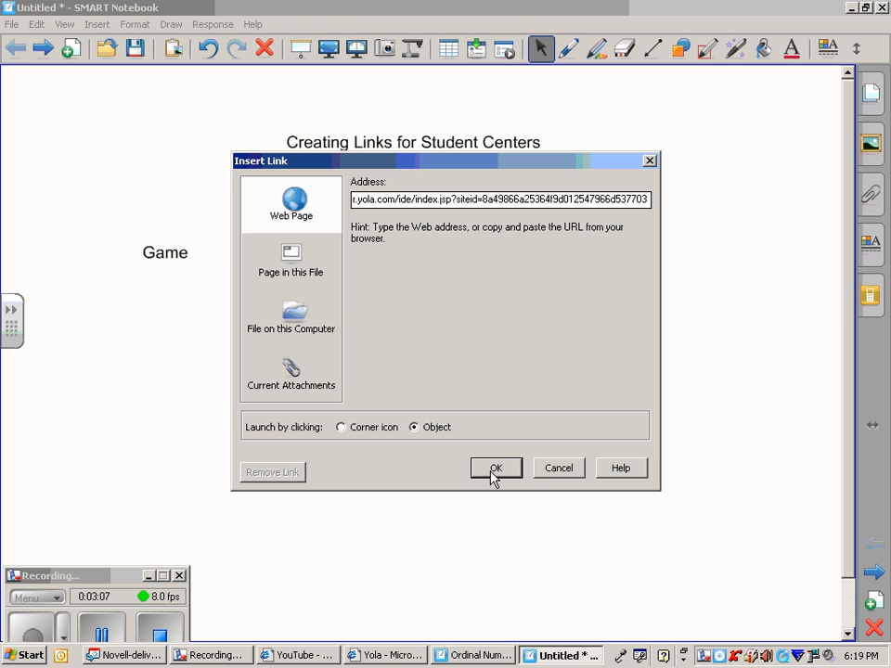
click(496, 468)
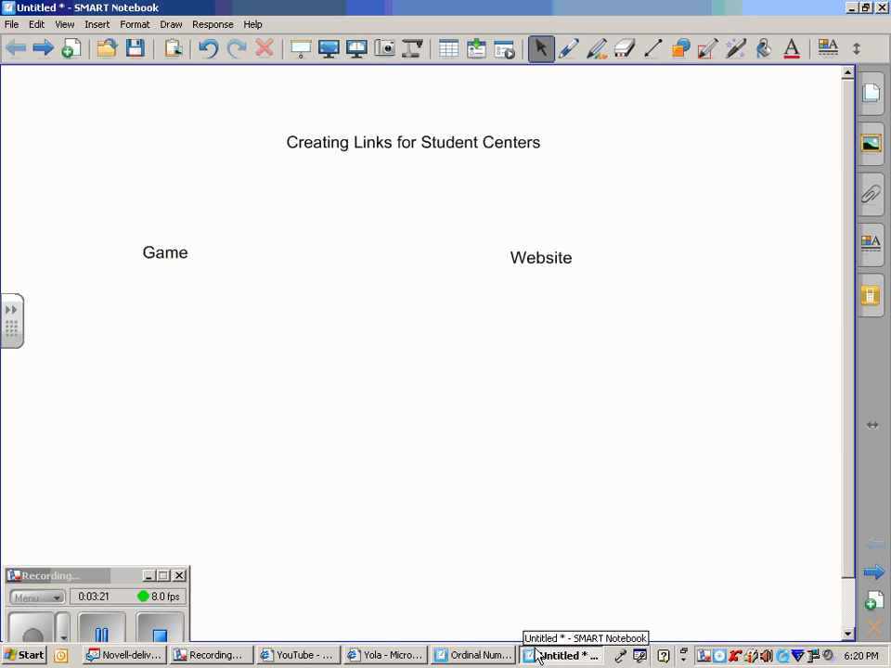
mouse_move(413, 381)
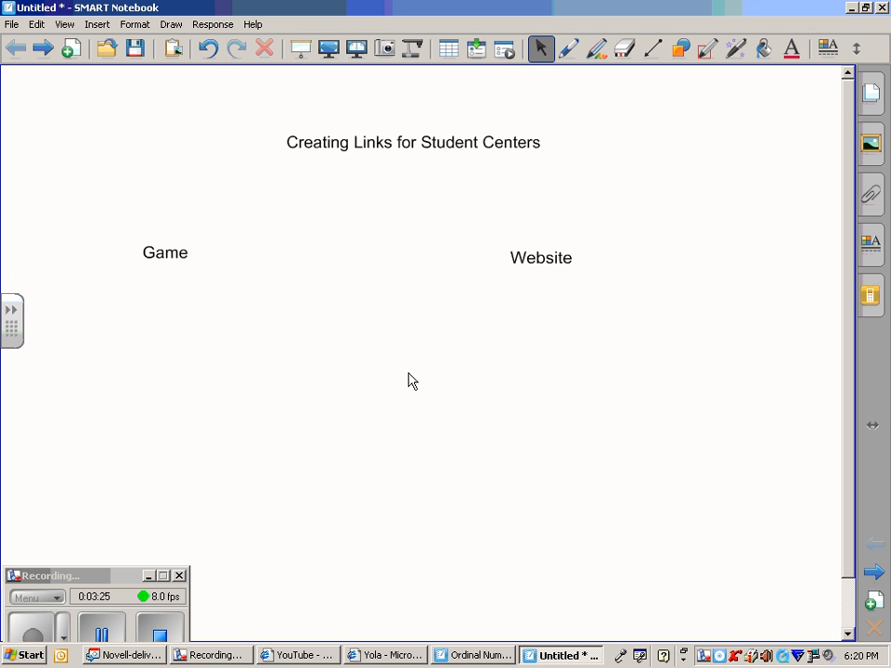
mouse_move(441, 379)
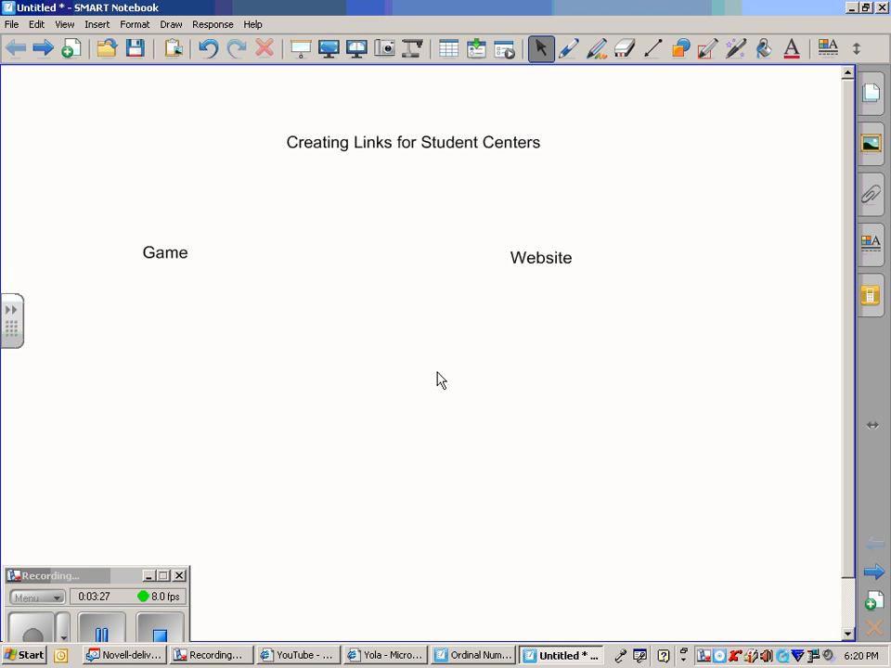